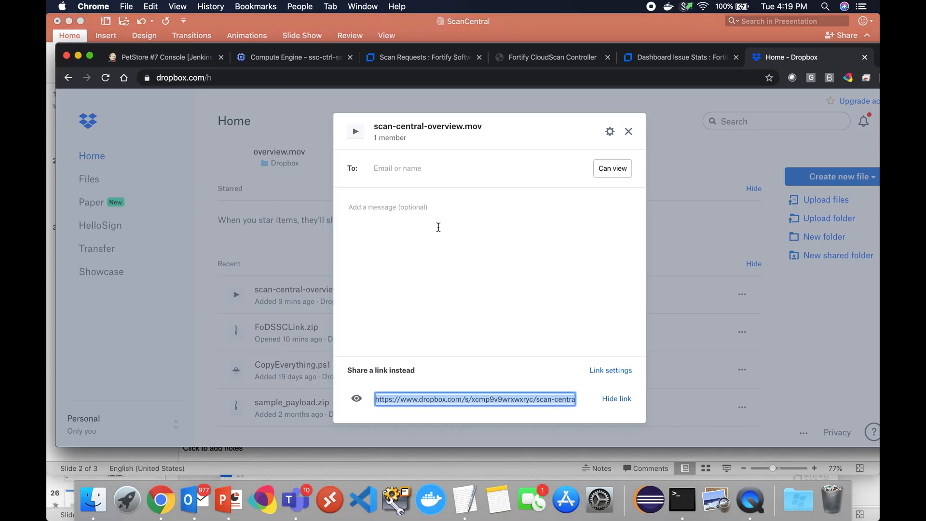
Close the Dropbox share dialog and navigate from the Jenkins dashboard to PetStore's configuration page.
left_click(629, 132)
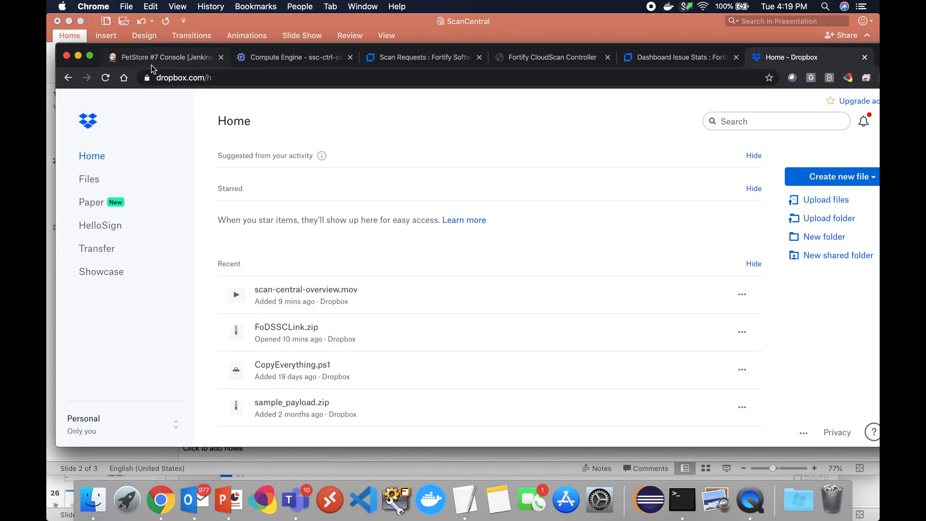
left_click(165, 57)
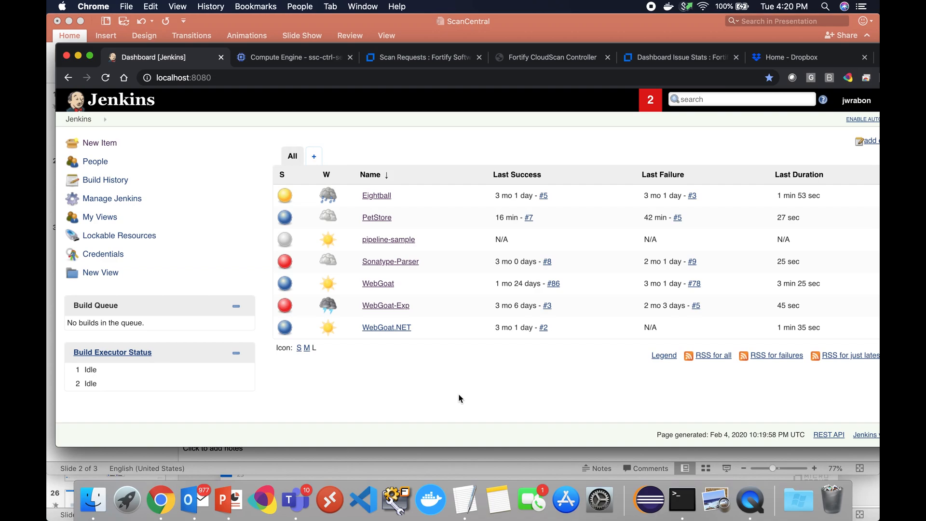
mouse_move(377, 217)
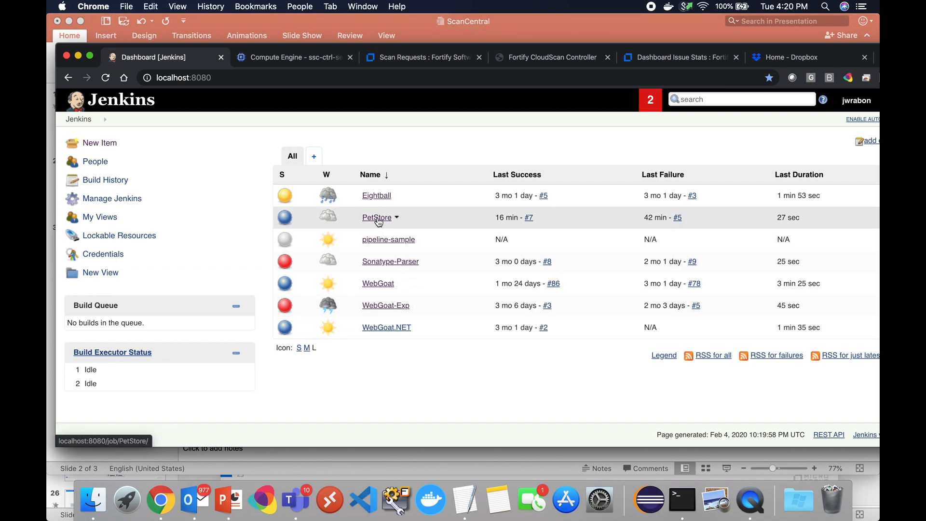
left_click(376, 217)
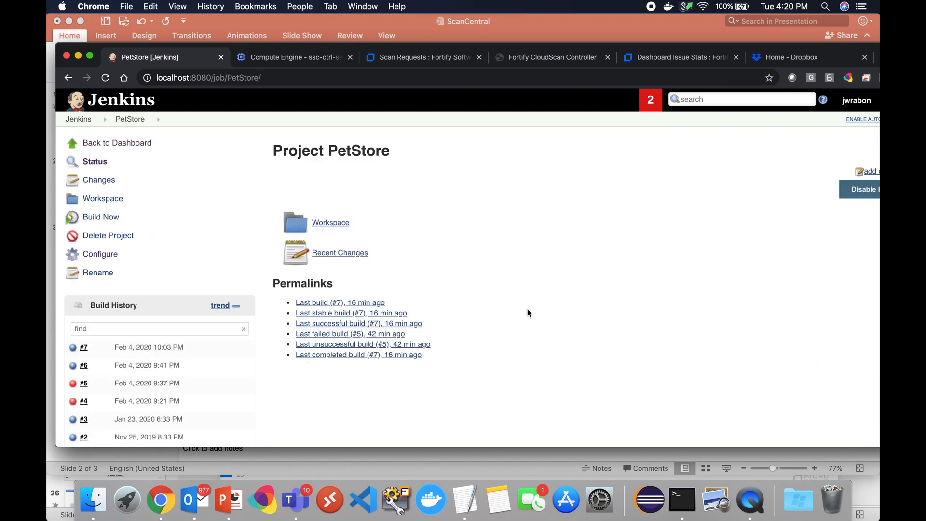
left_click(100, 253)
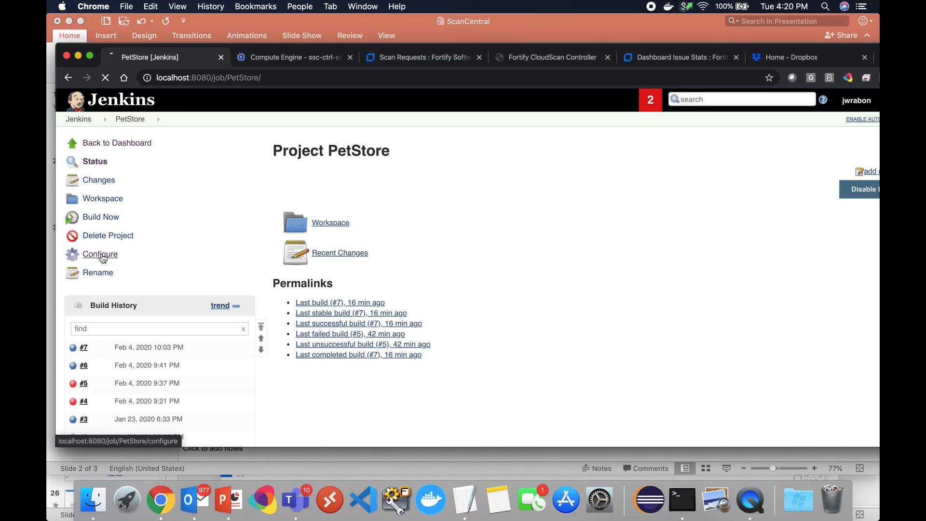
Review the Build section's Fortify Assessment remote scan and Pet_Store 1.0 upload settings, then save.
left_click(100, 253)
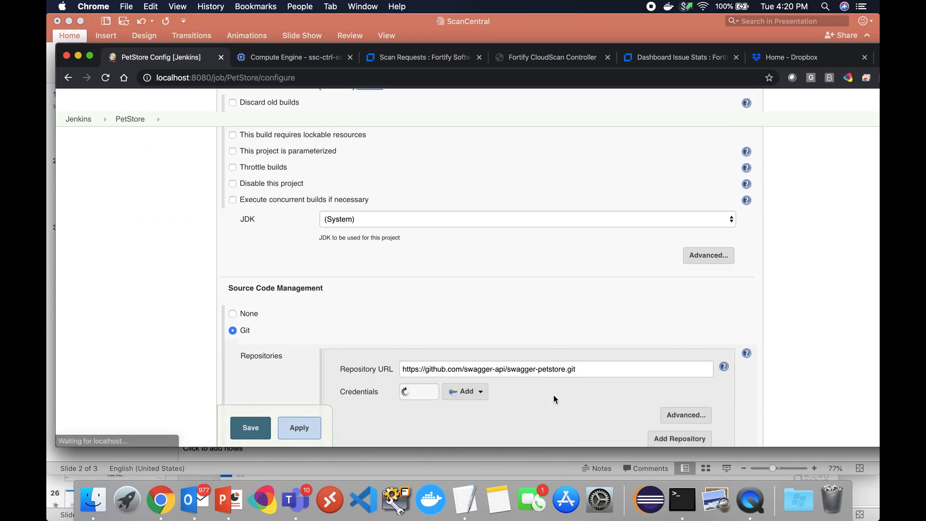
left_click(536, 114)
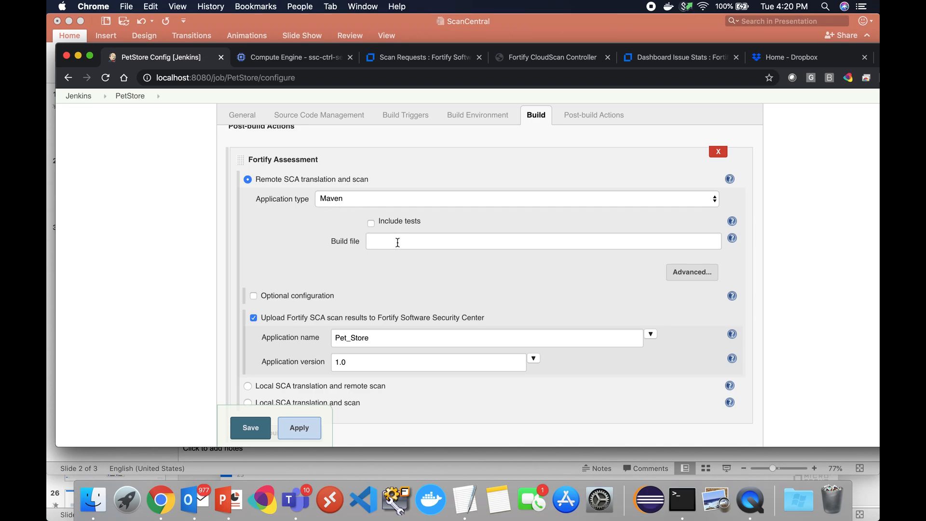
scroll("down", 3)
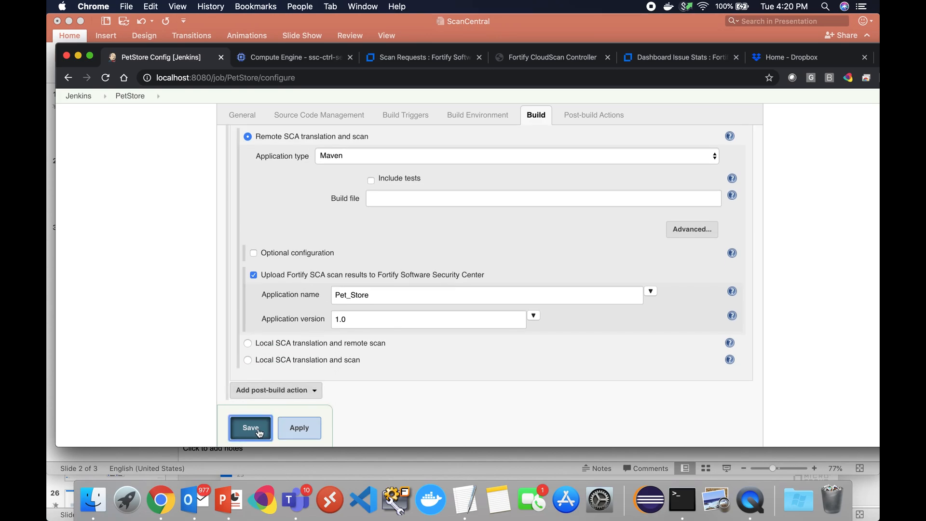
left_click(251, 427)
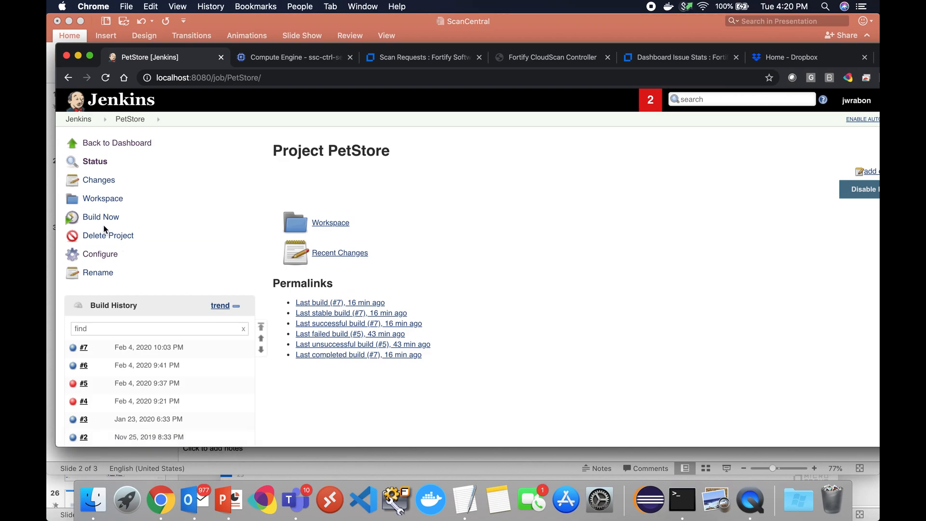
Start PetStore build #8 and follow its console log to the end of the Fortify analysis.
left_click(100, 217)
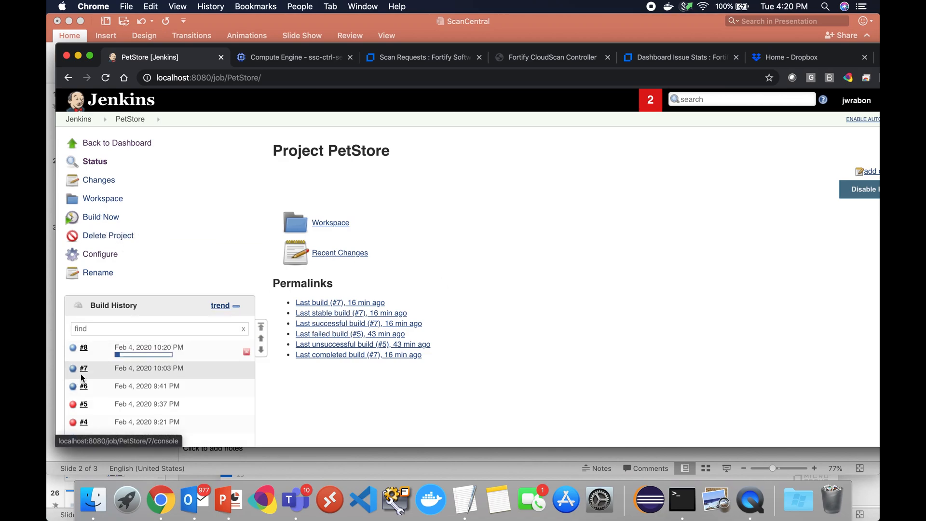
left_click(83, 346)
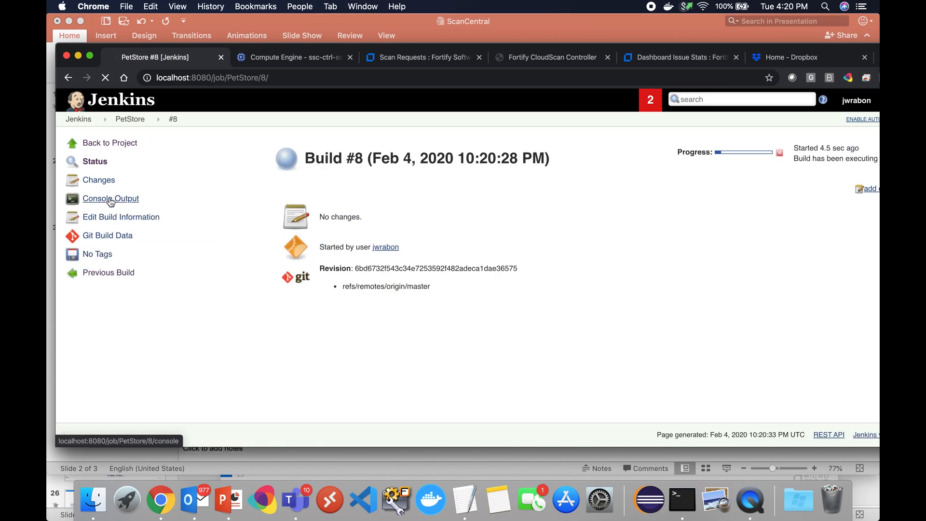
left_click(110, 199)
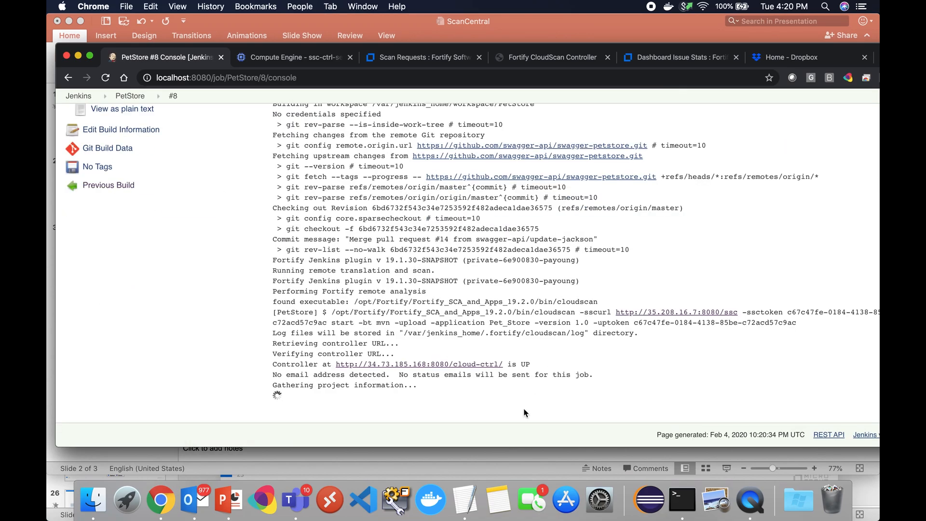
scroll("down", 3)
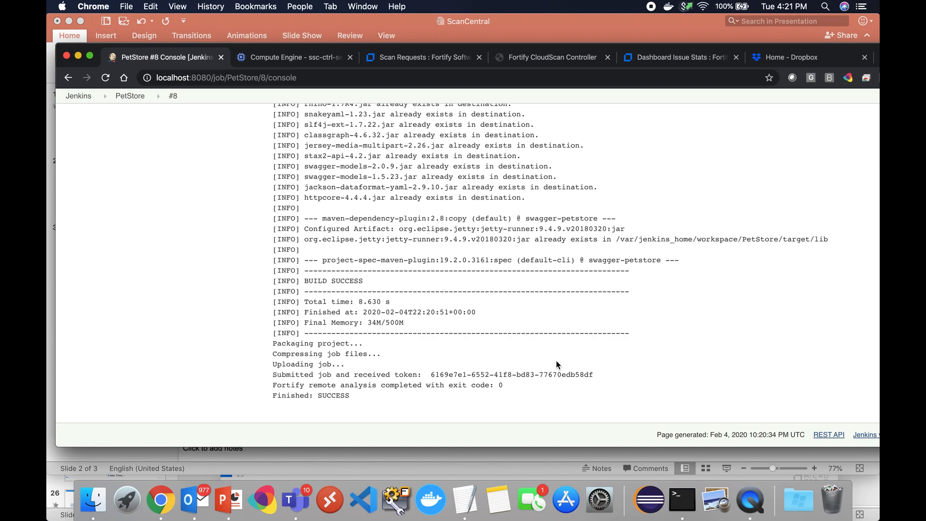
mouse_move(443, 330)
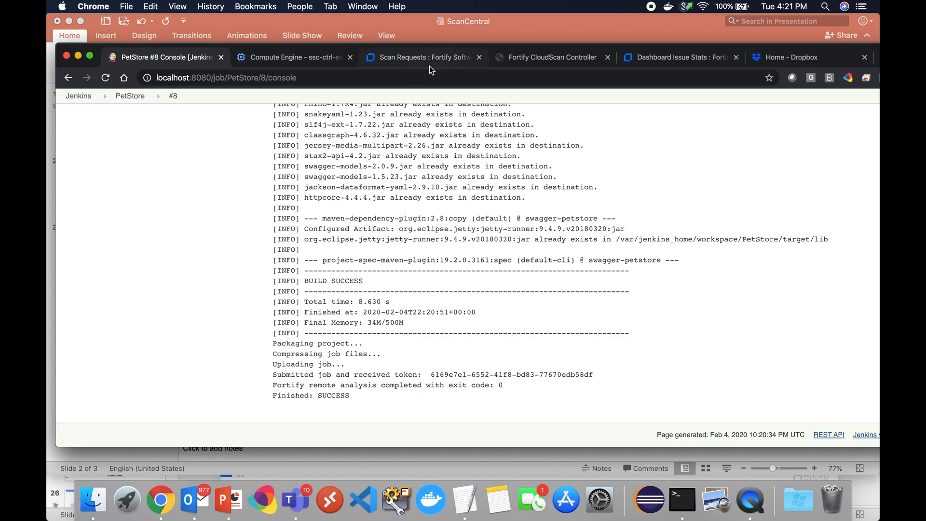
Show the Scan Requests page with the new Jenkins PetStore job listed as Upload Completed.
left_click(422, 57)
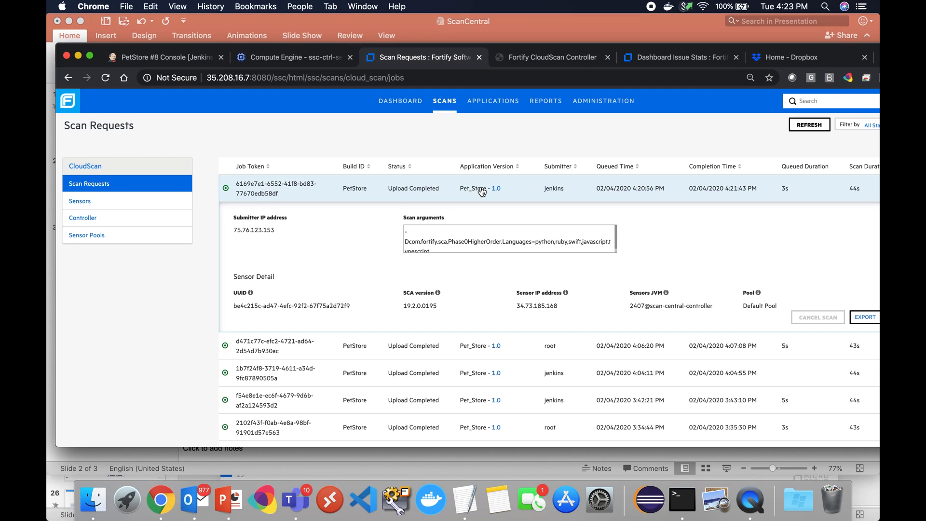
mouse_move(778, 259)
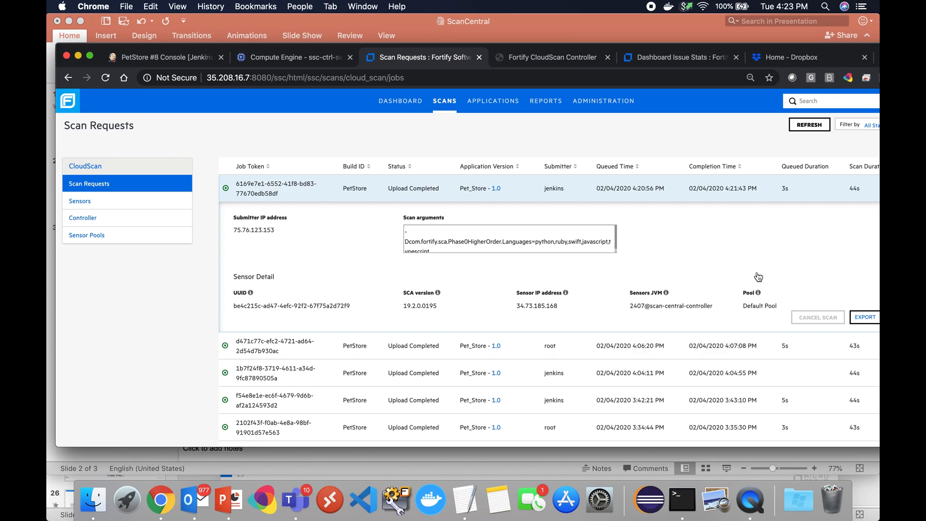
mouse_move(737, 280)
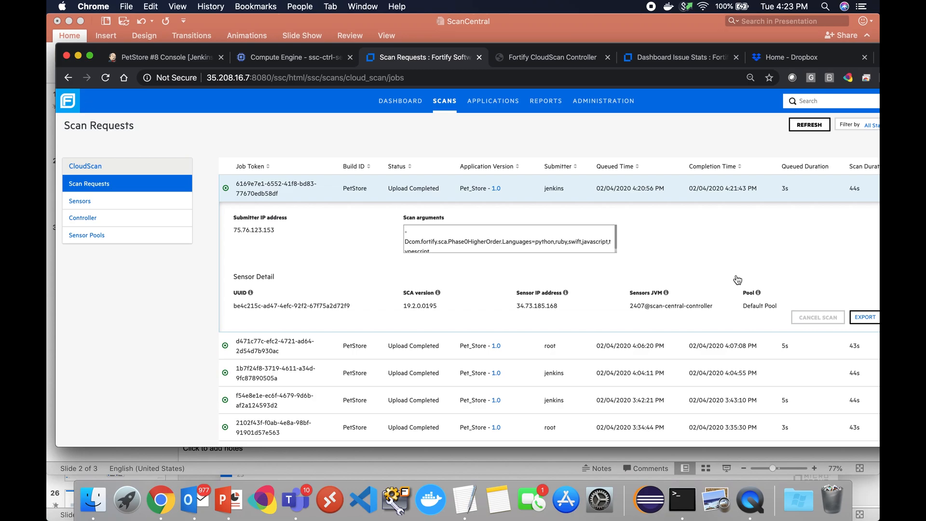
mouse_move(526, 311)
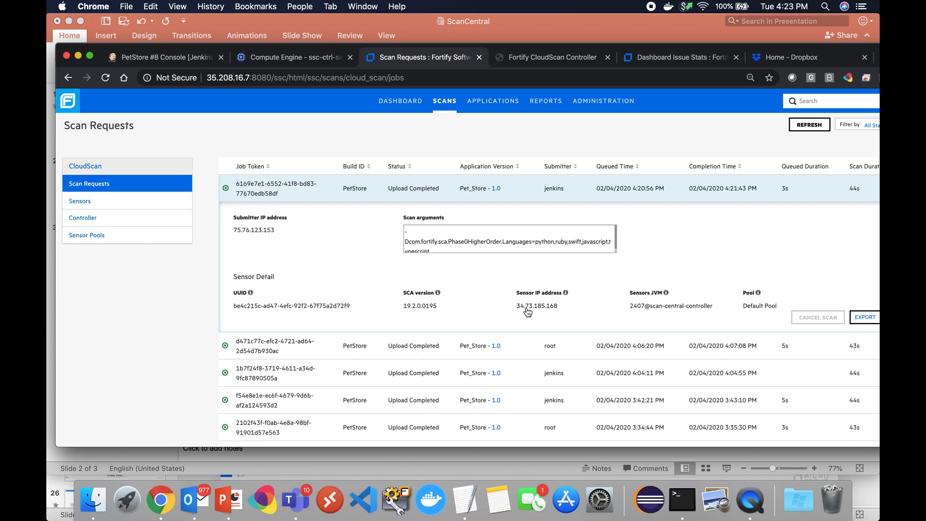
mouse_move(675, 270)
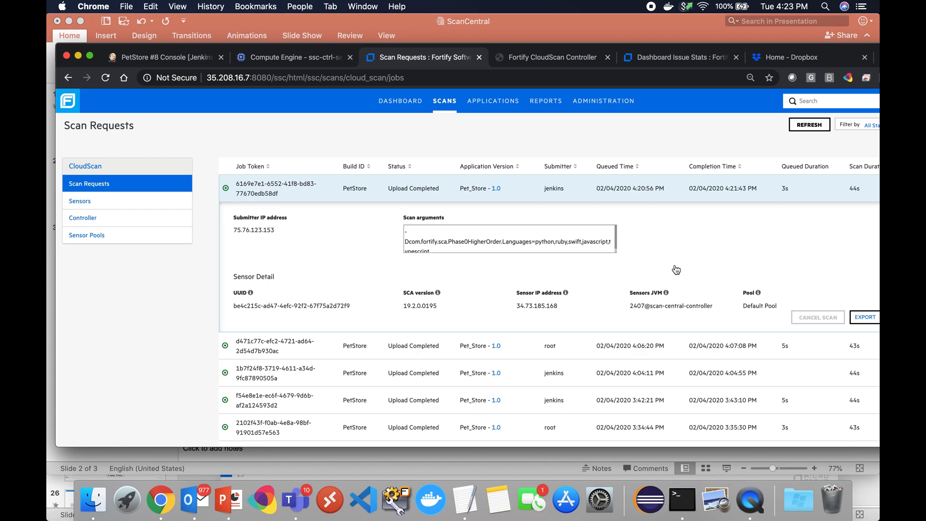
mouse_move(316, 236)
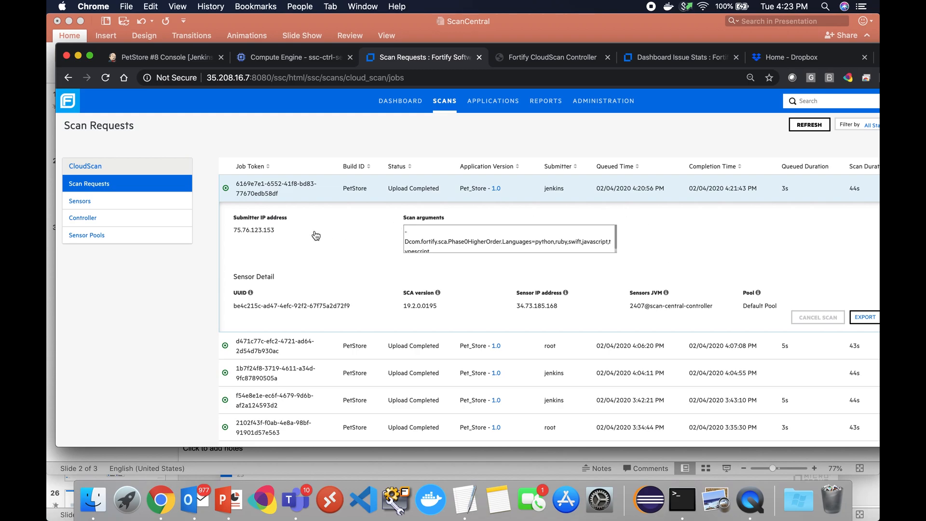
mouse_move(328, 423)
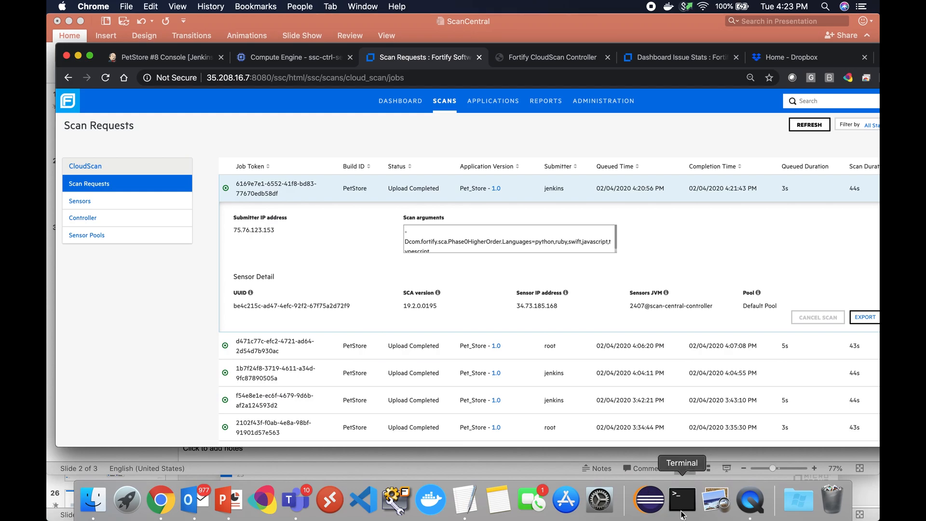
Bring Terminal forward to edit the cloudscan start command for pet_store-7.zip.
left_click(681, 501)
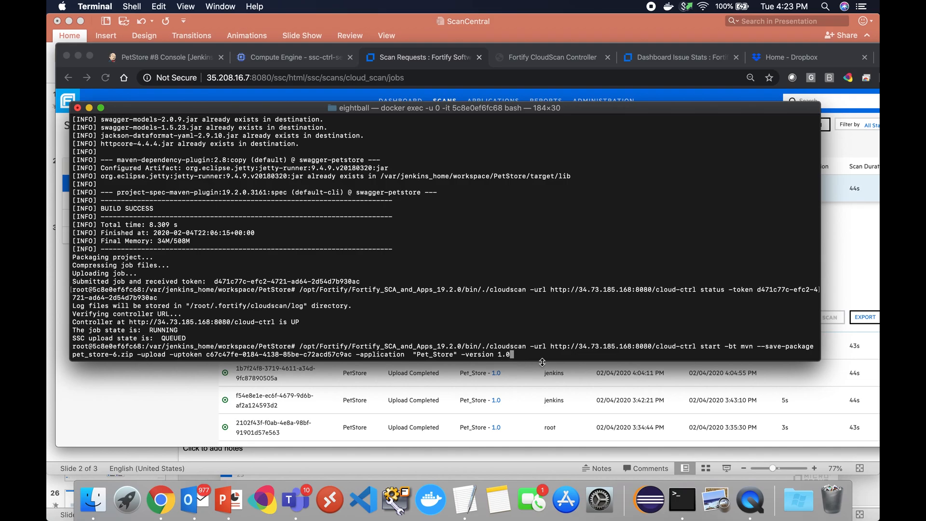
mouse_move(534, 352)
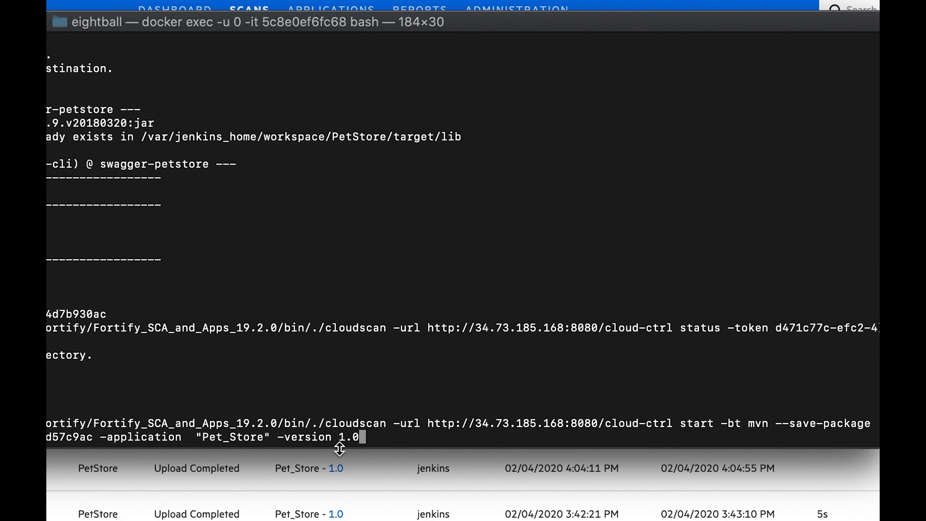
mouse_move(601, 418)
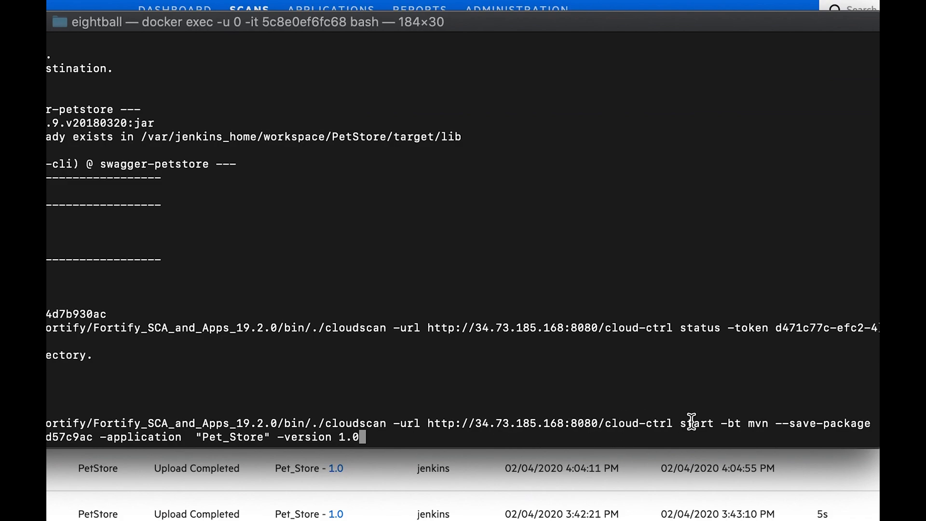
mouse_move(762, 422)
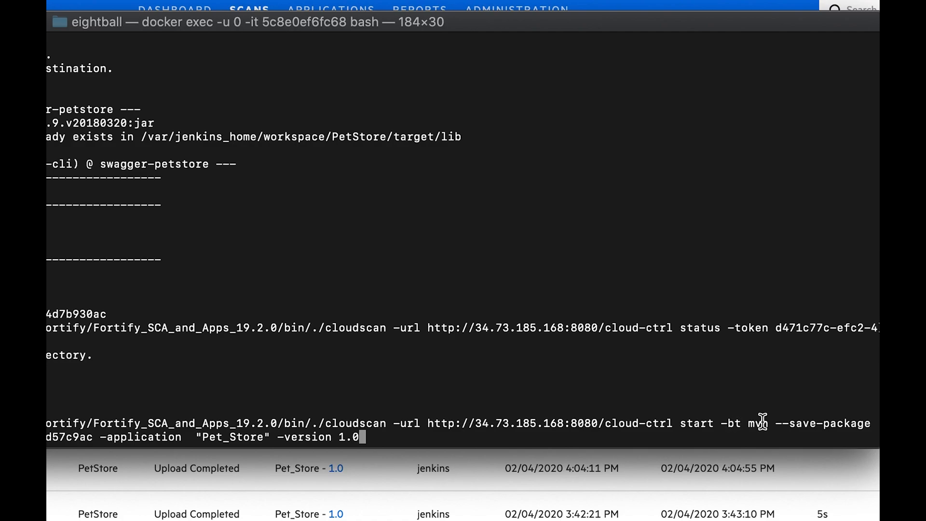
mouse_move(820, 421)
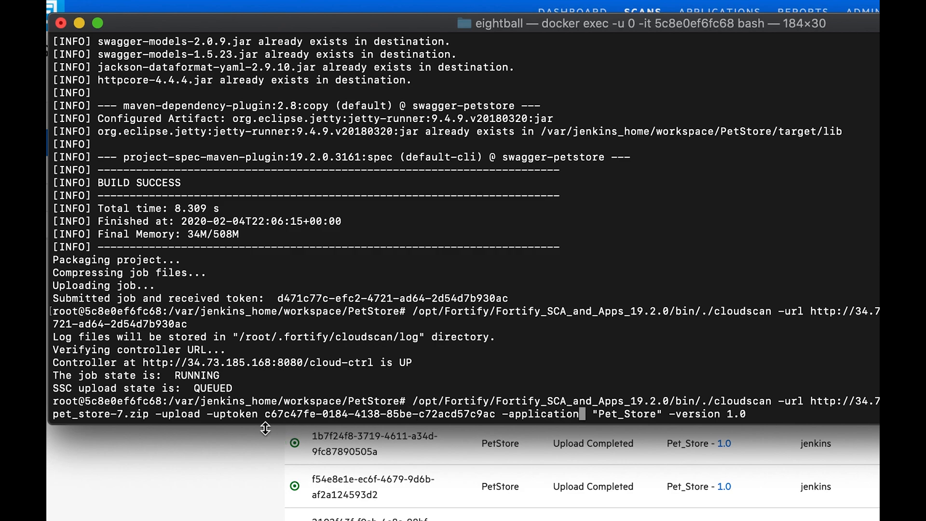
mouse_move(261, 422)
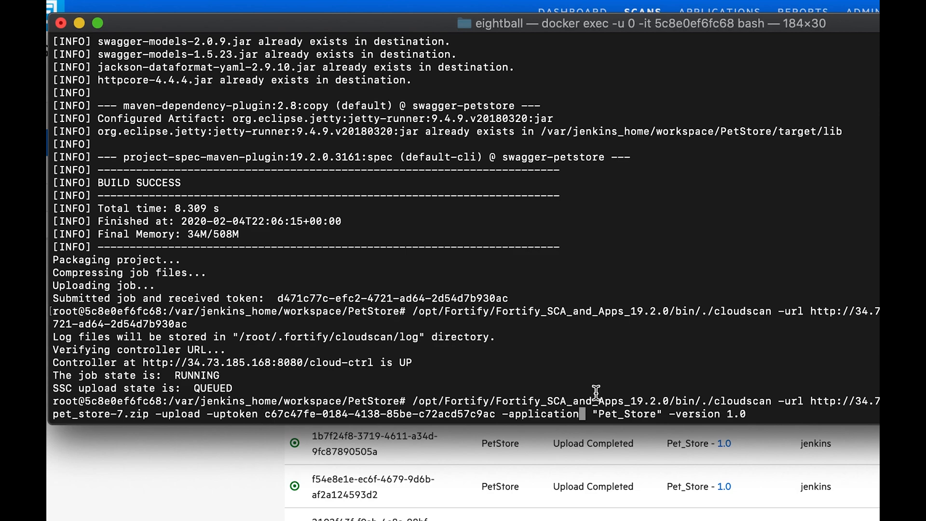
mouse_move(559, 409)
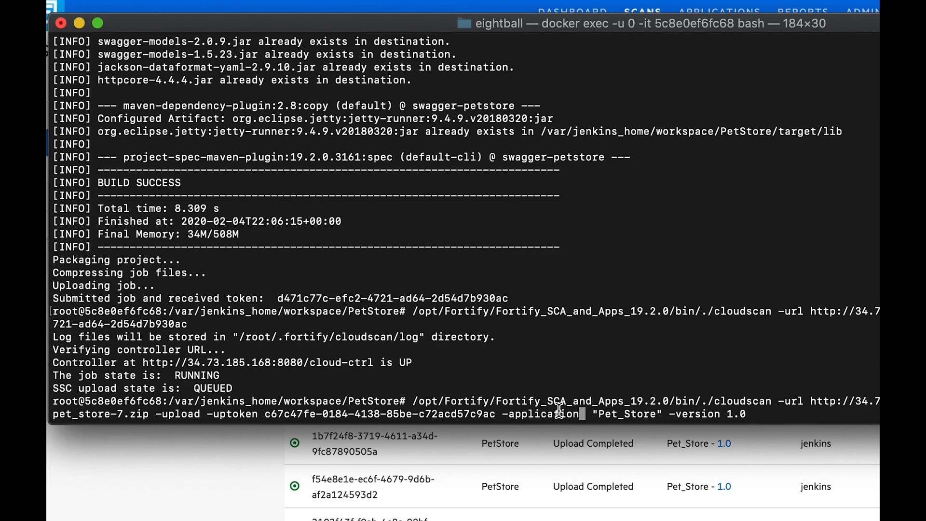
mouse_move(201, 486)
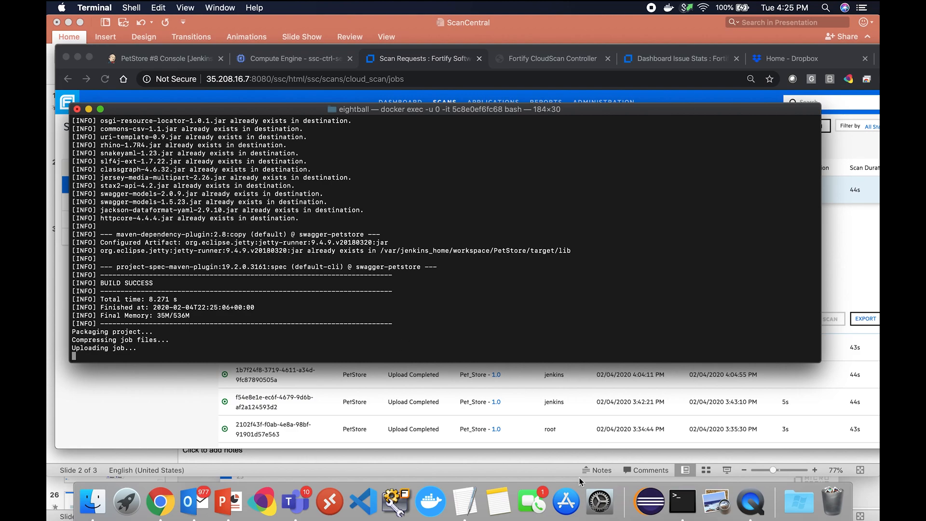
mouse_move(491, 317)
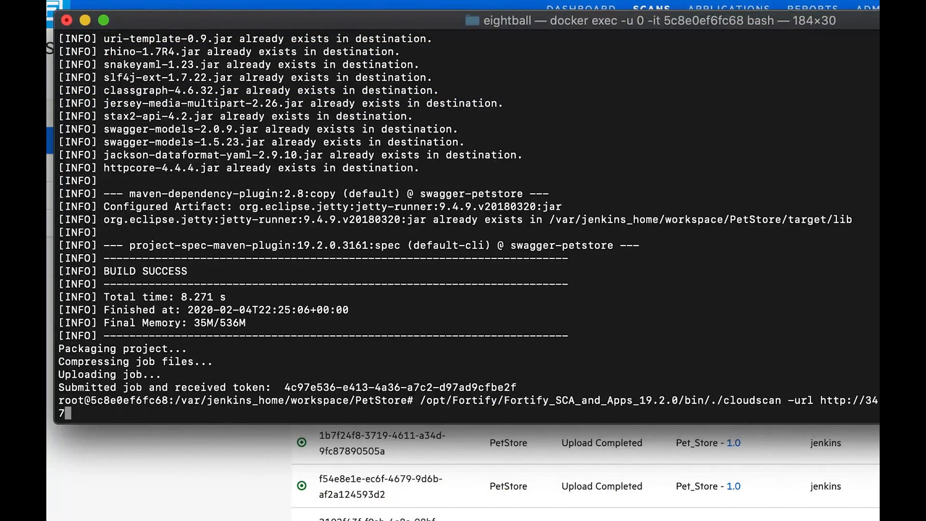
mouse_move(415, 267)
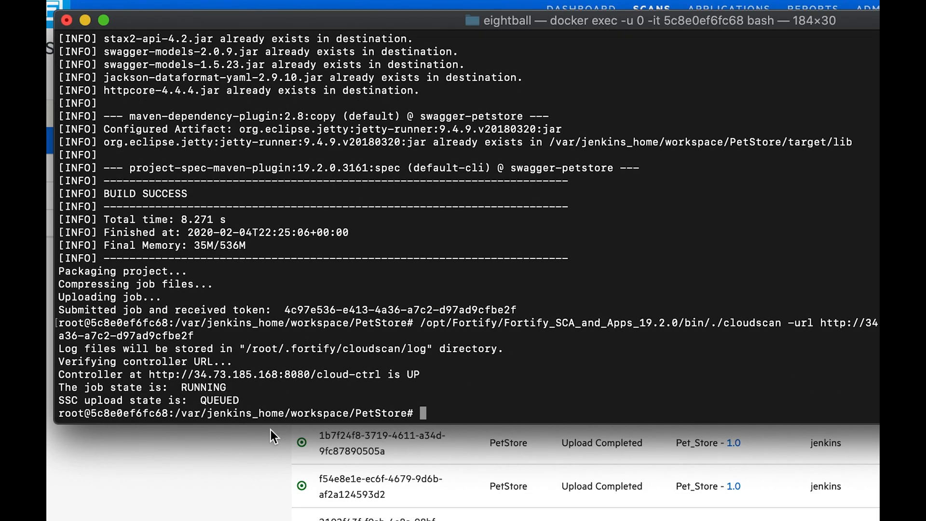
mouse_move(130, 381)
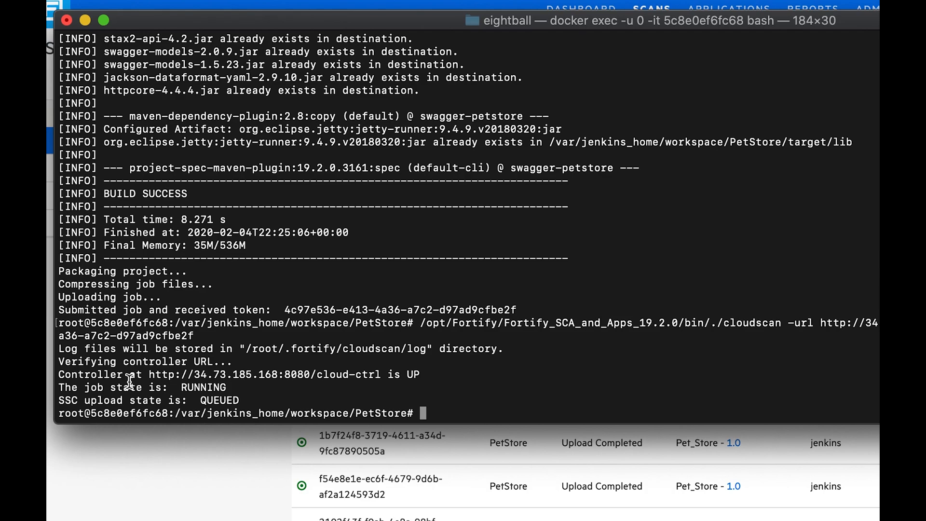
mouse_move(303, 409)
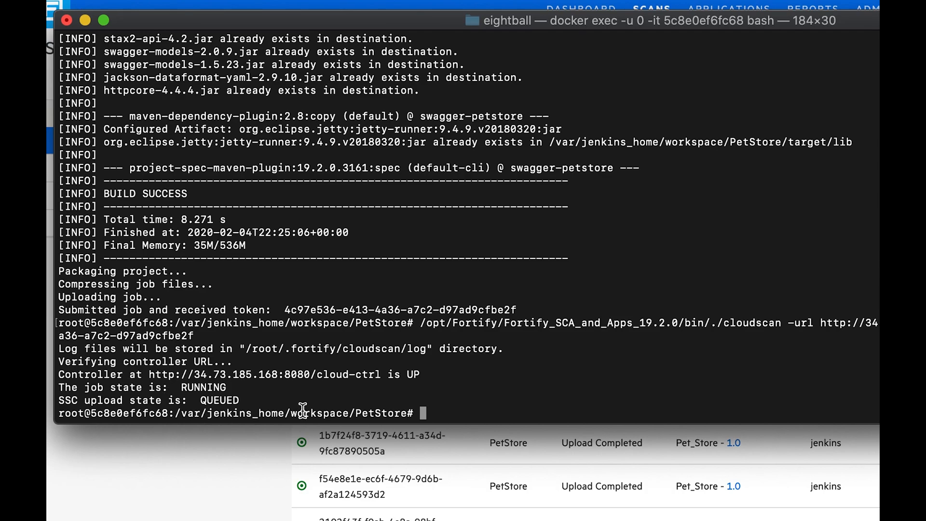